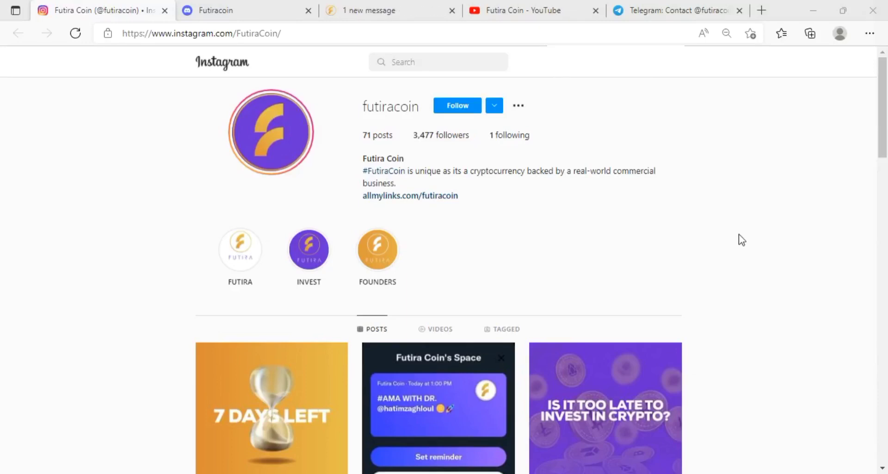
pyautogui.moveTo(735, 235)
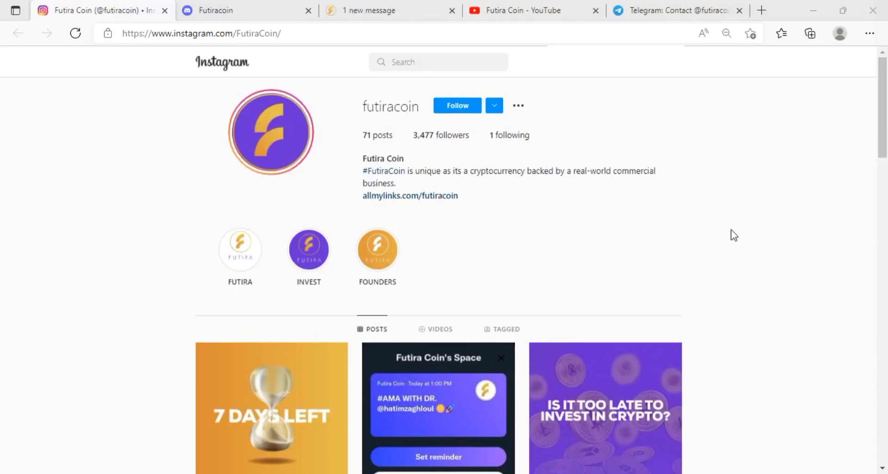
# Scroll the futiracoin Instagram post grid down to the 'paradigm shift in communications' post.
pyautogui.scroll(-3)
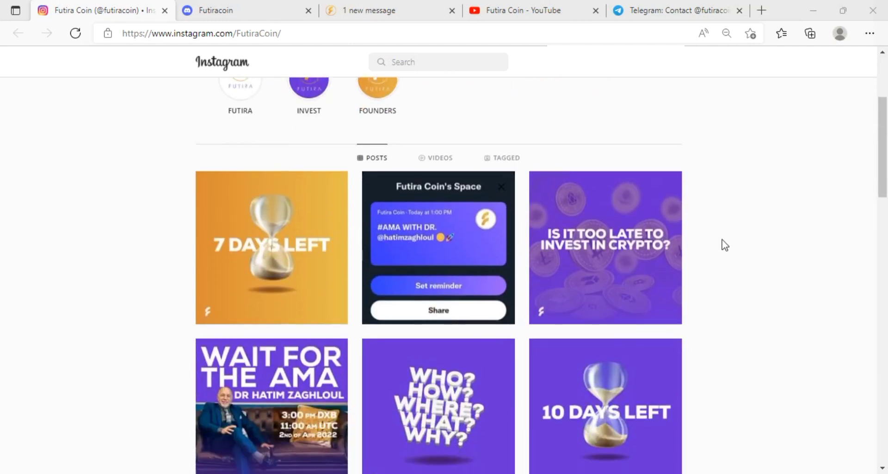
pyautogui.scroll(-3)
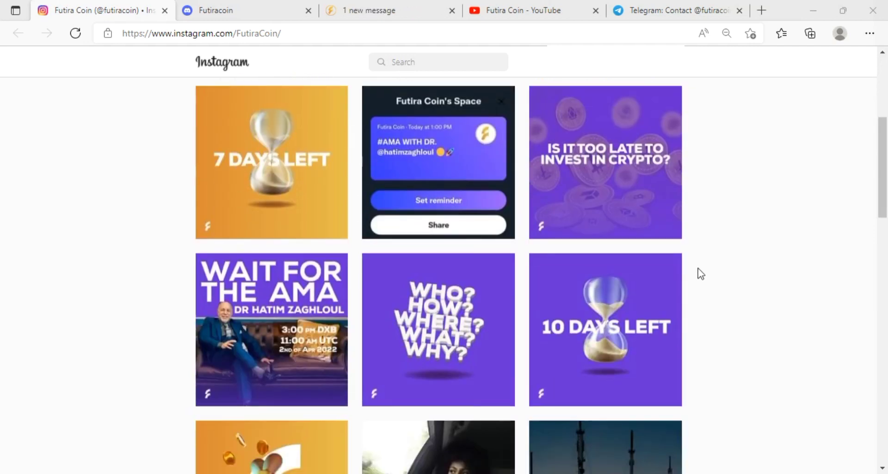
pyautogui.moveTo(303, 292)
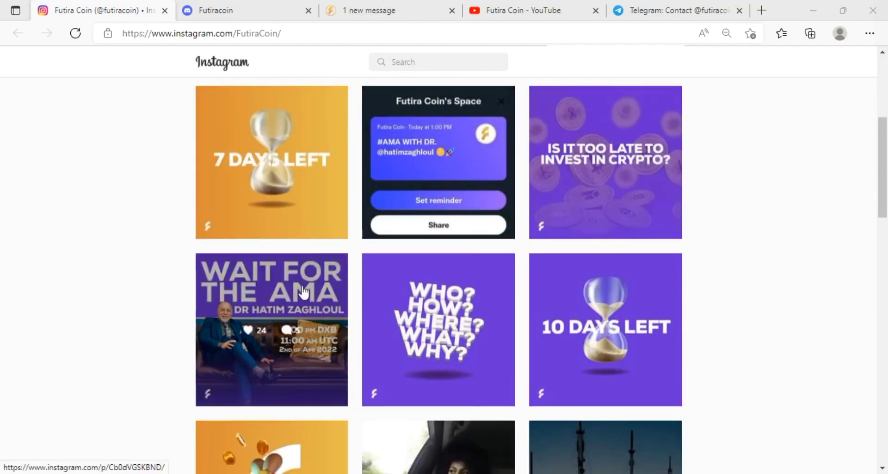
pyautogui.scroll(-3)
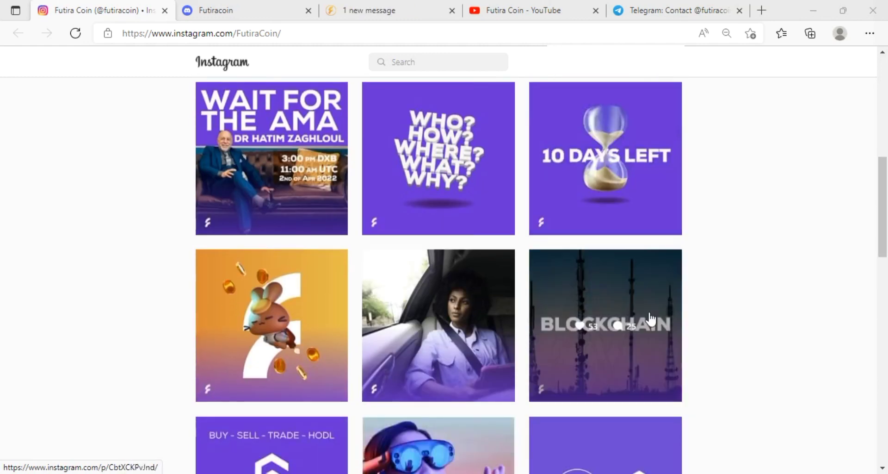
pyautogui.scroll(-3)
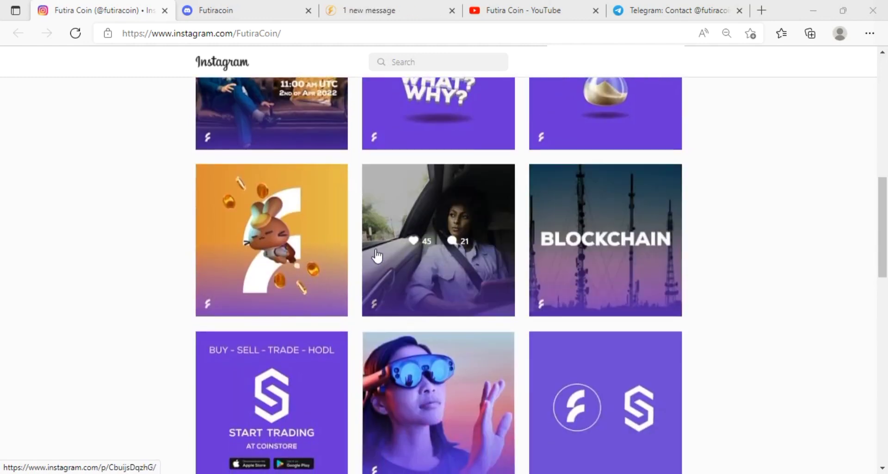
pyautogui.scroll(-3)
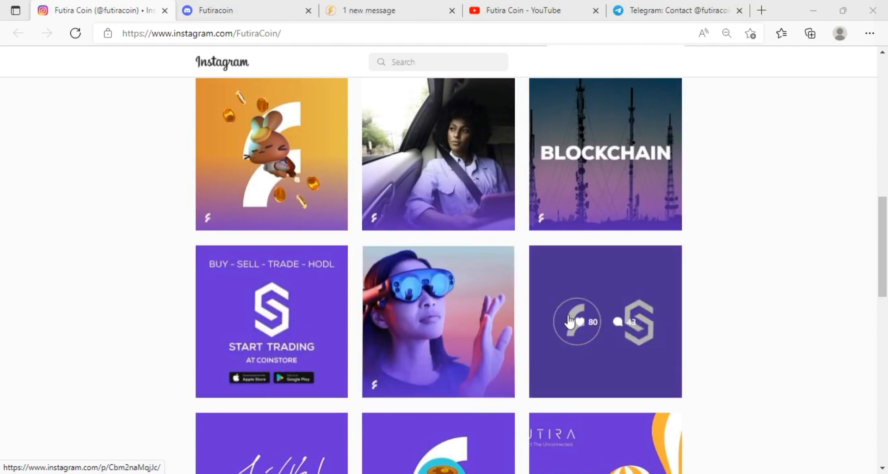
pyautogui.scroll(-3)
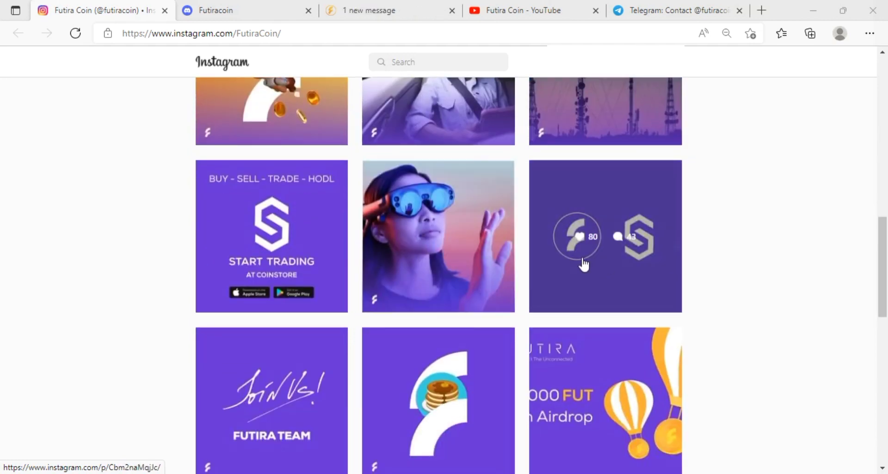
pyautogui.scroll(-3)
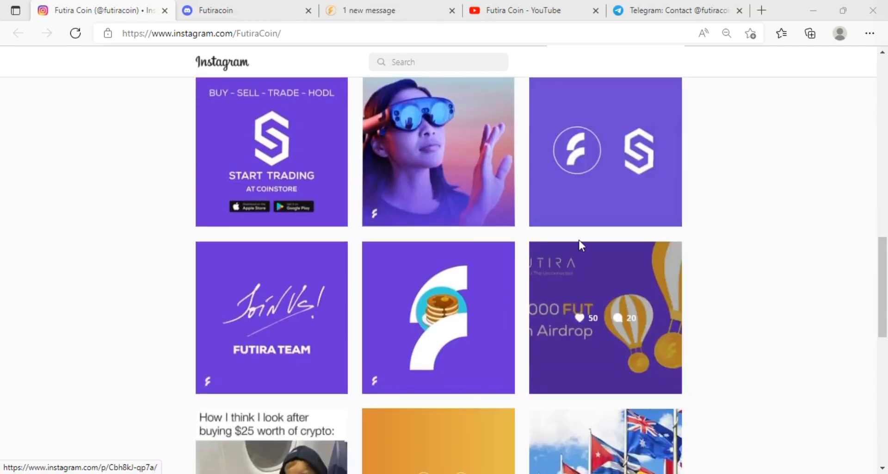
pyautogui.scroll(-3)
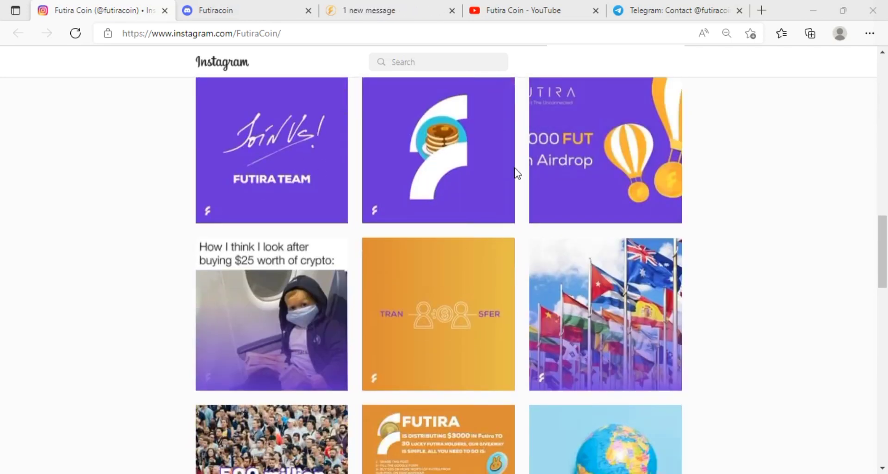
pyautogui.moveTo(570, 169)
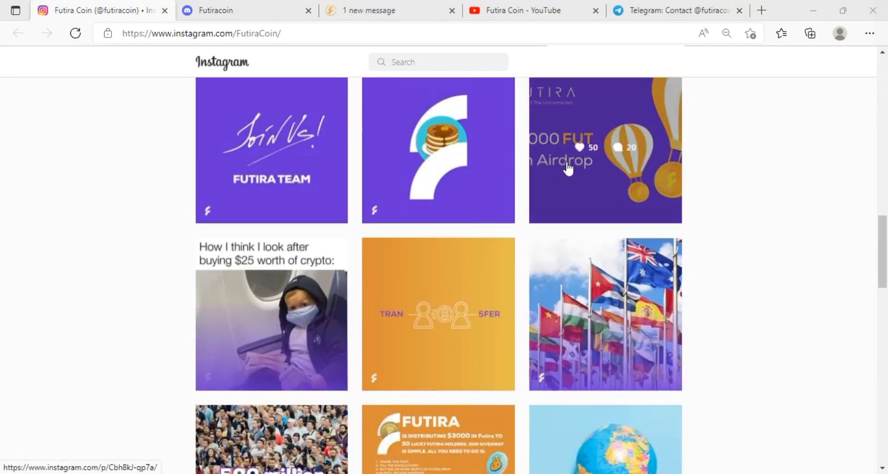
pyautogui.scroll(-3)
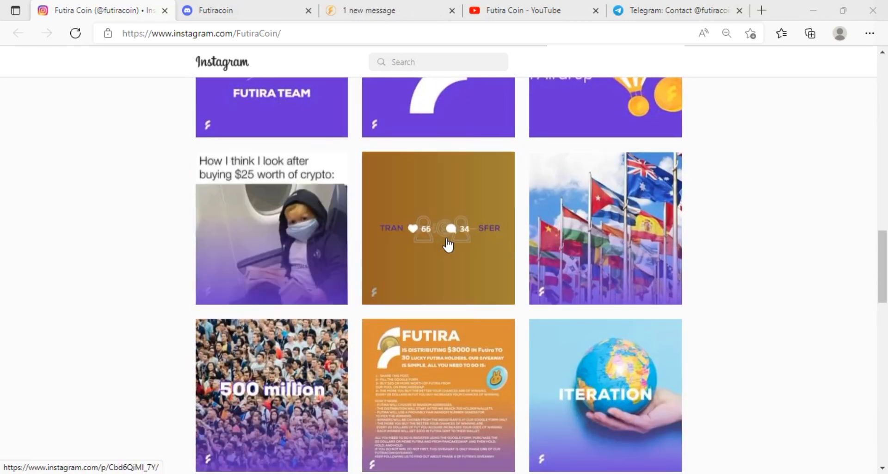
pyautogui.scroll(-3)
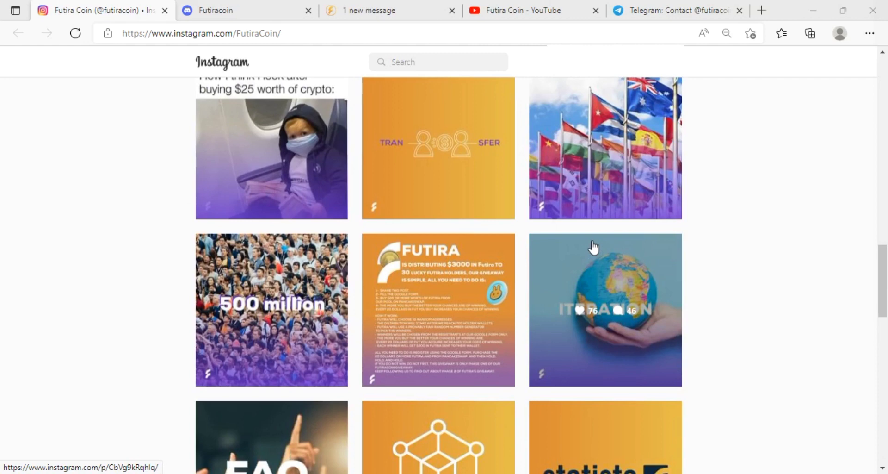
pyautogui.scroll(-3)
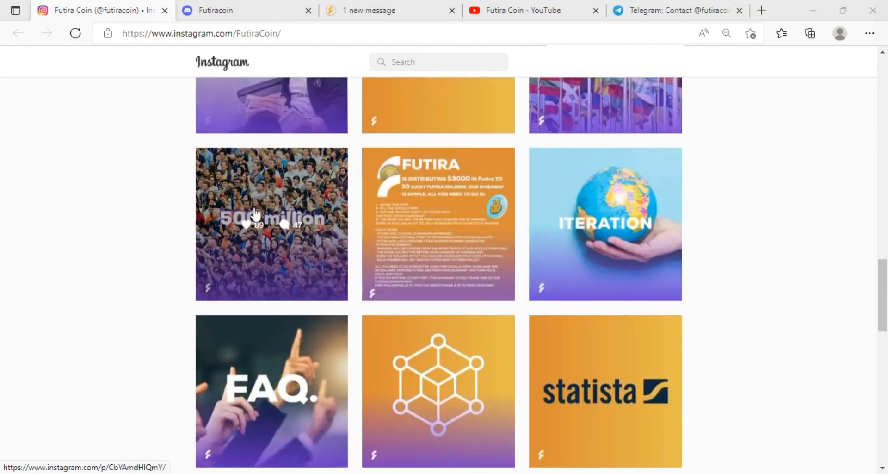
pyautogui.scroll(-3)
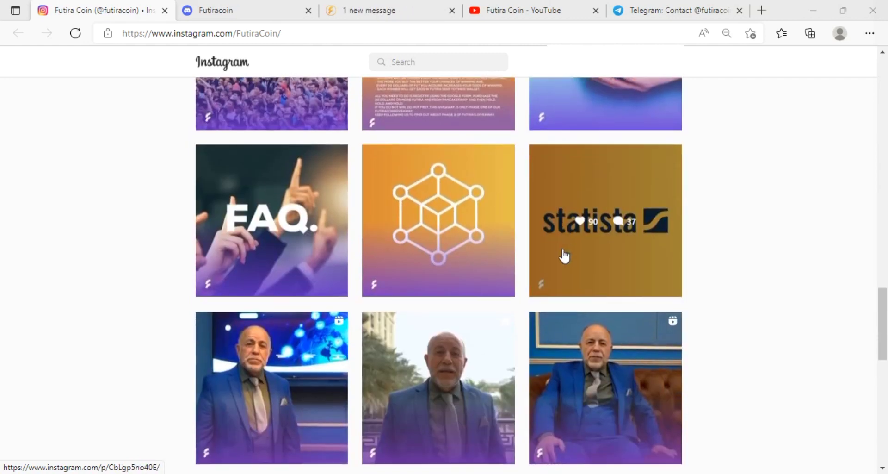
pyautogui.scroll(-3)
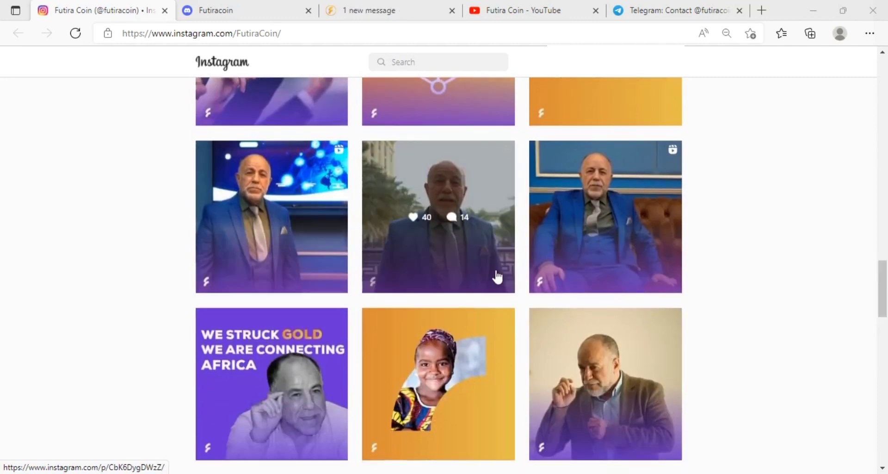
pyautogui.scroll(-3)
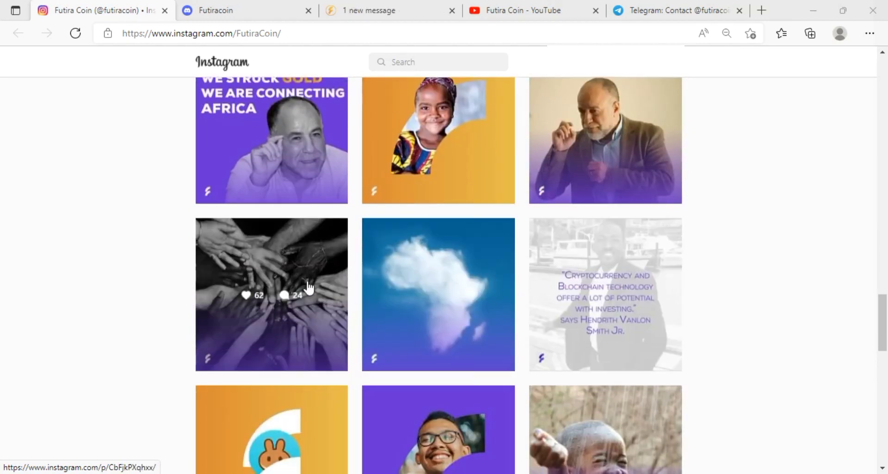
pyautogui.scroll(-3)
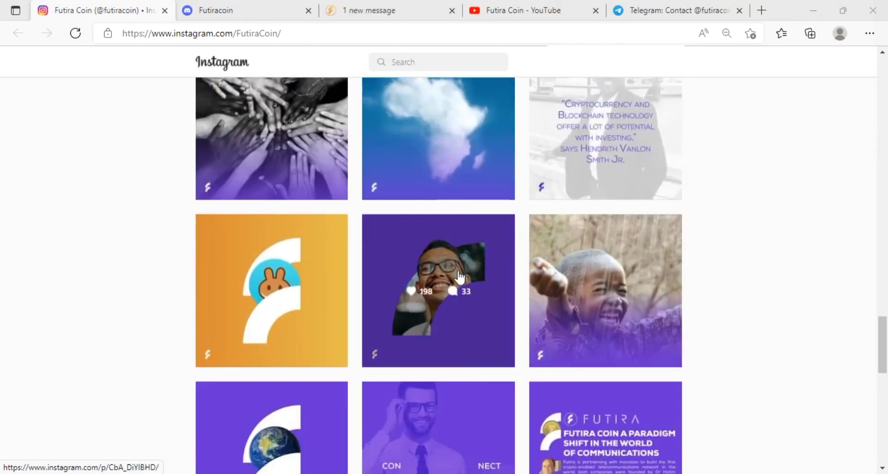
pyautogui.scroll(-3)
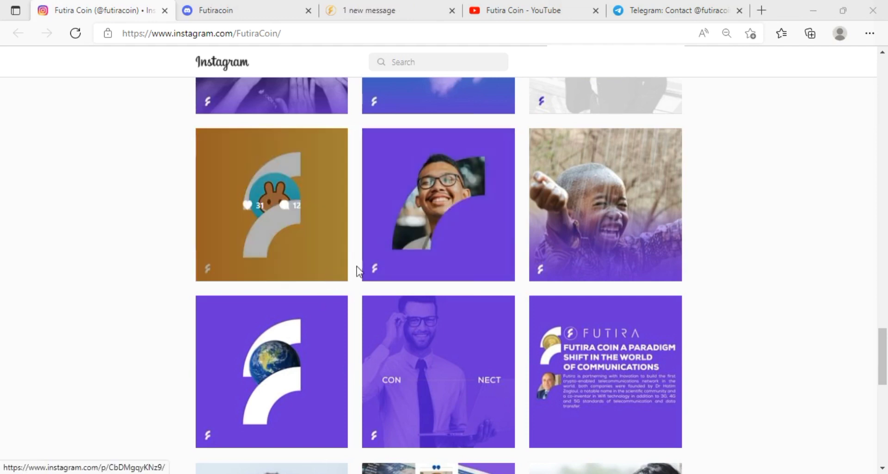
pyautogui.scroll(-3)
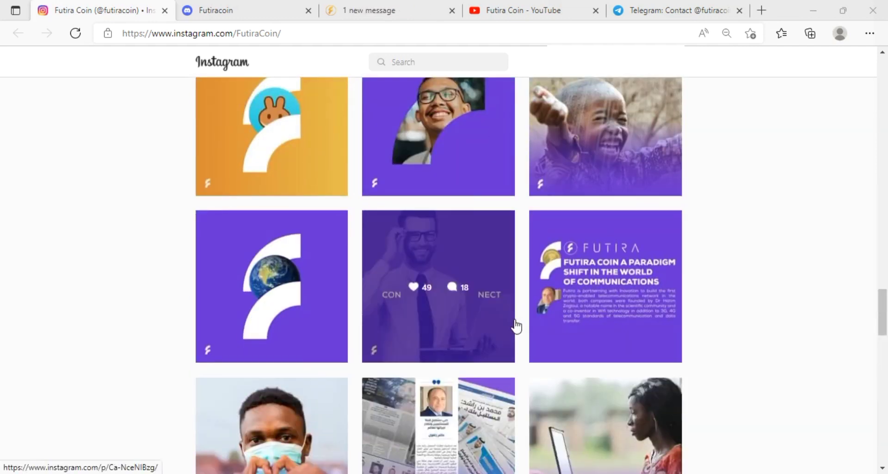
# Switch to the Futiracoin Discord tab showing the server invite with about 2,988 members.
pyautogui.click(247, 10)
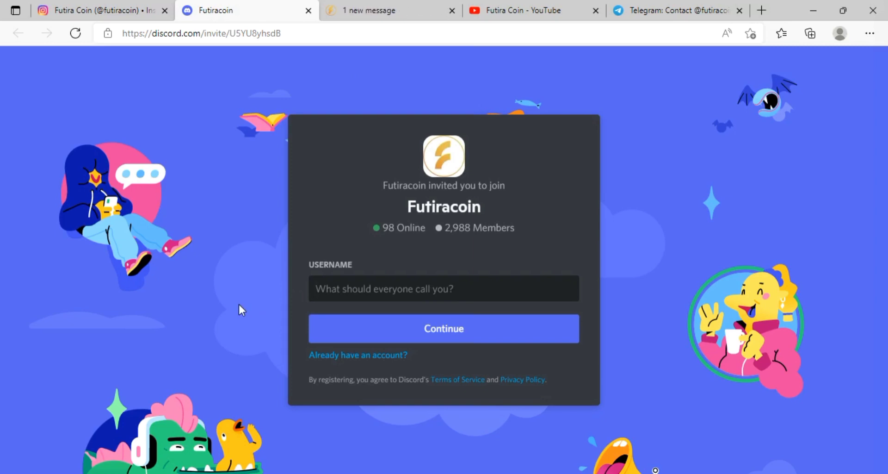
pyautogui.moveTo(278, 294)
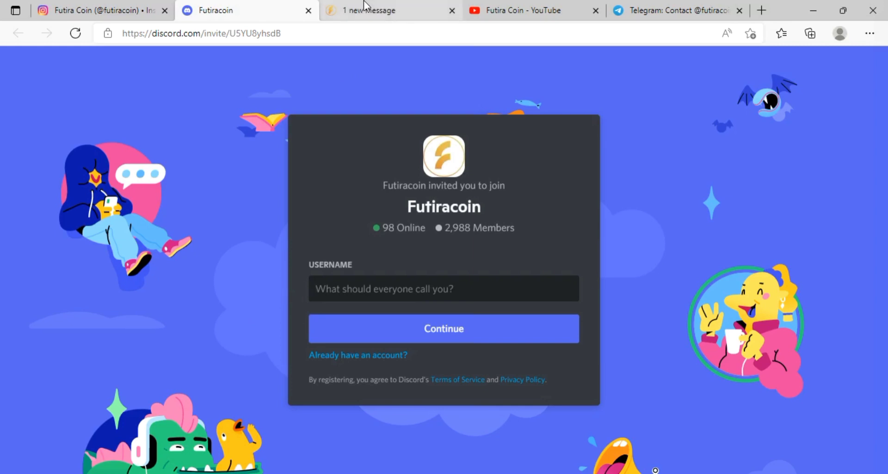
# On futiracoin.com, read past Our Mission, Our Vision and FUTIRA TOKEN to the Audit Report button.
pyautogui.click(374, 10)
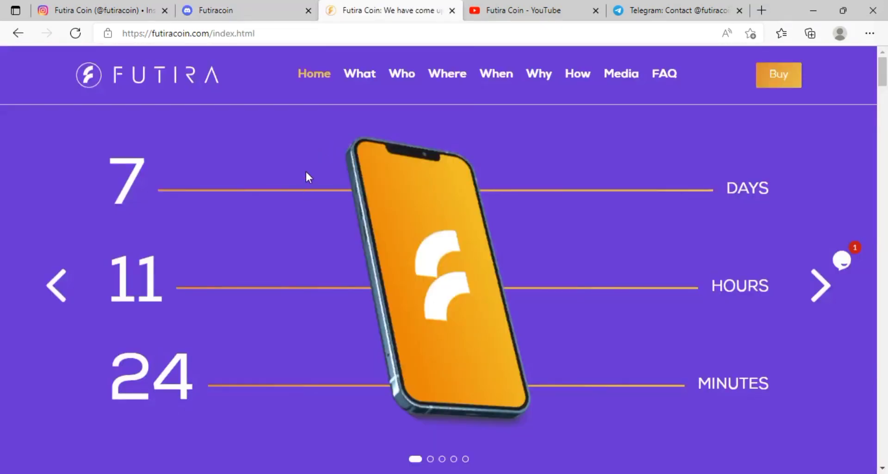
pyautogui.moveTo(339, 227)
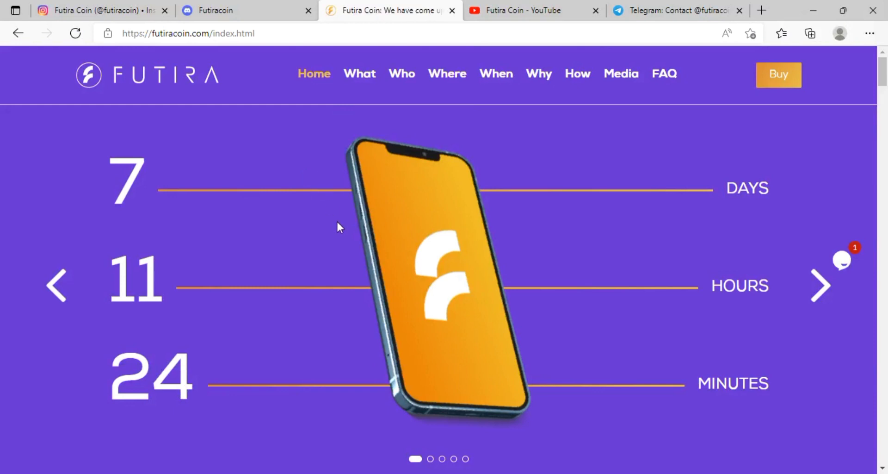
pyautogui.scroll(-3)
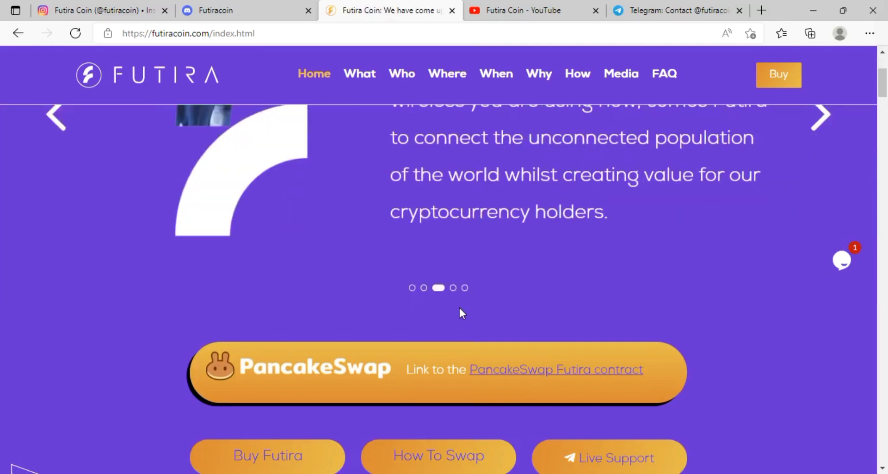
pyautogui.scroll(-3)
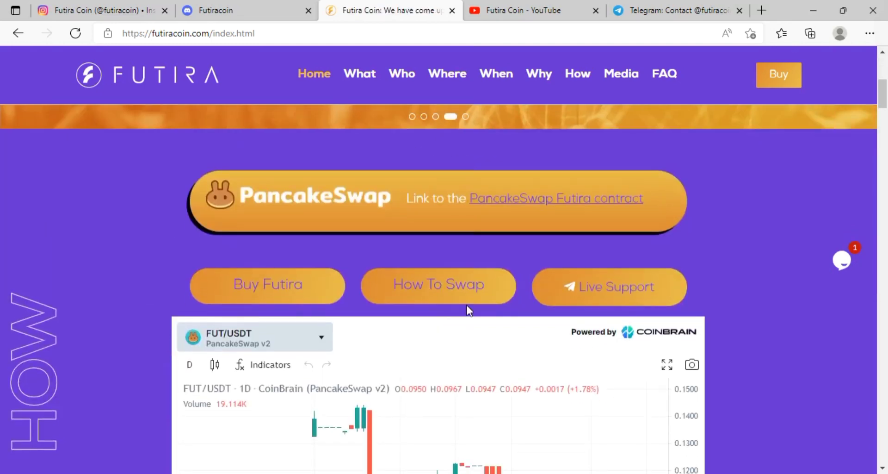
pyautogui.scroll(-3)
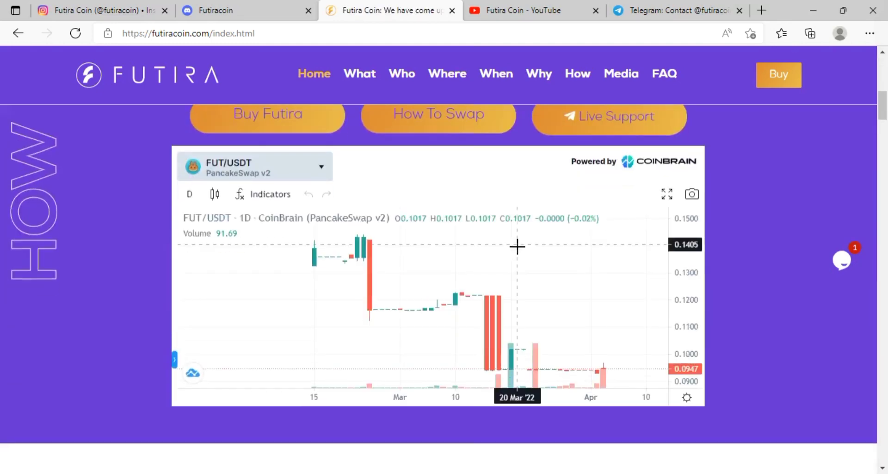
pyautogui.scroll(-3)
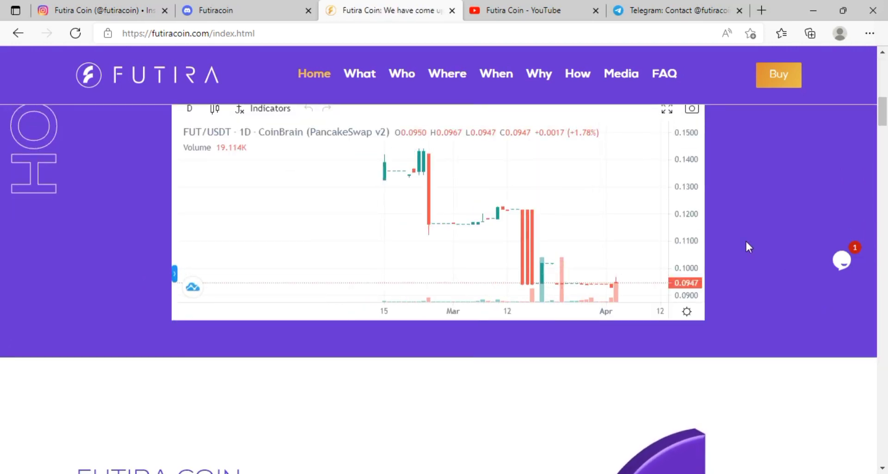
pyautogui.scroll(-3)
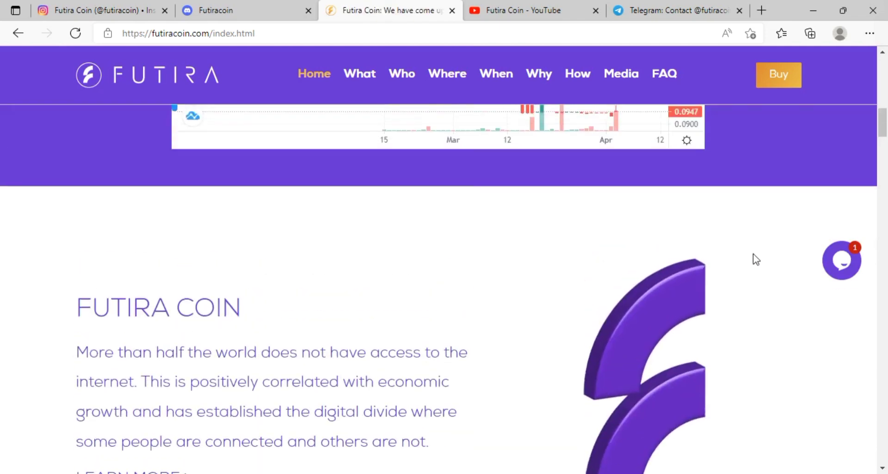
pyautogui.scroll(-3)
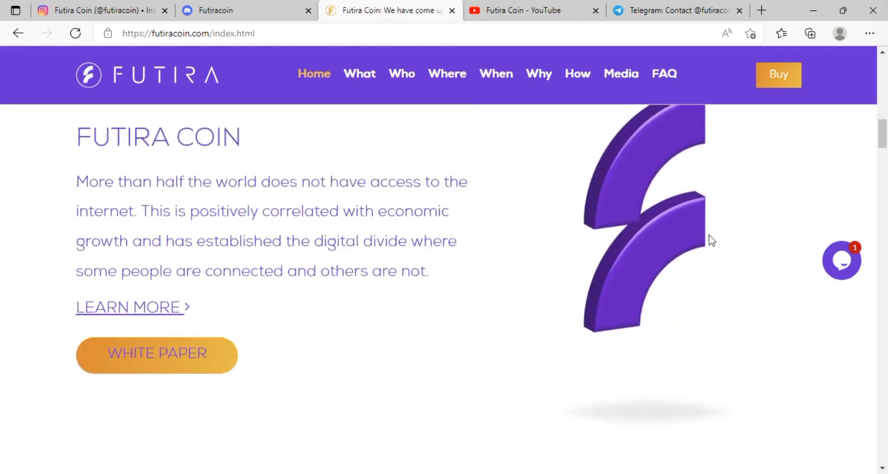
pyautogui.scroll(-3)
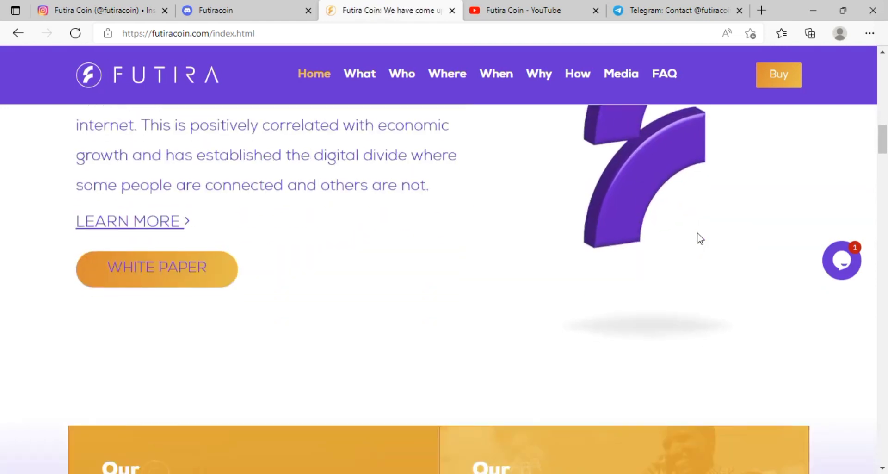
pyautogui.scroll(-3)
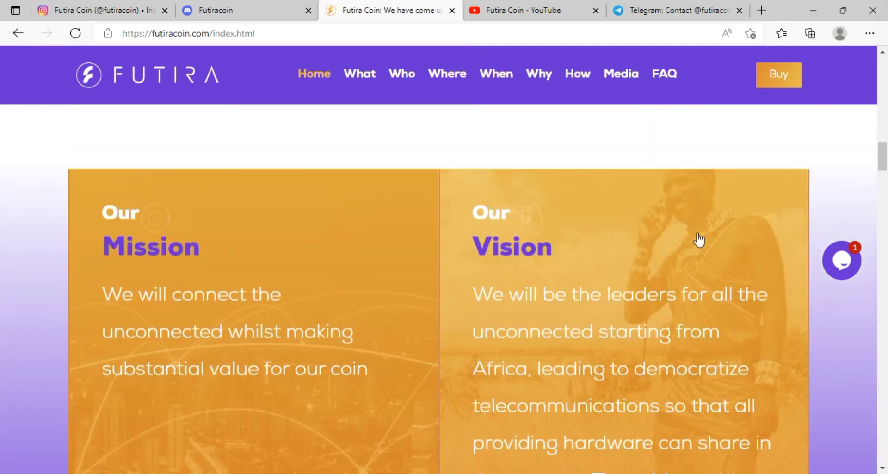
pyautogui.scroll(-3)
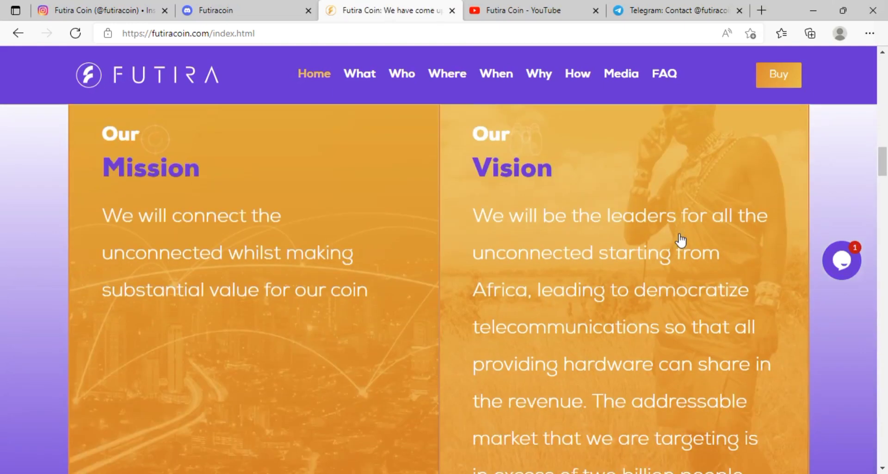
pyautogui.scroll(-3)
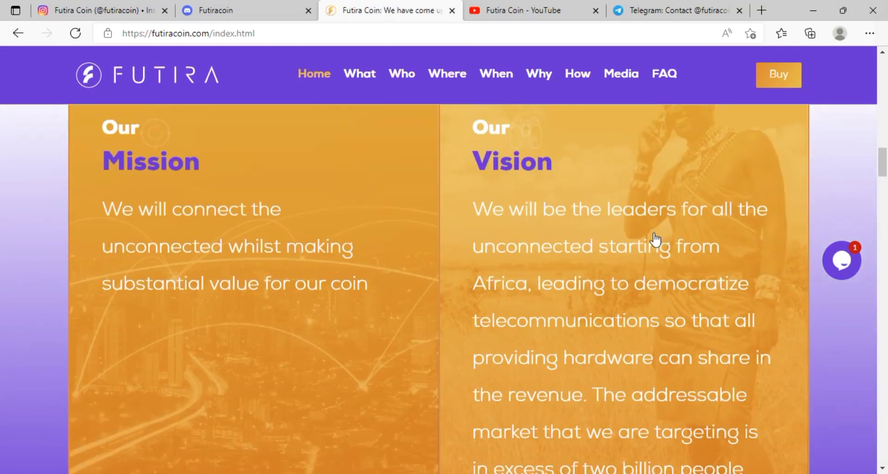
pyautogui.scroll(-3)
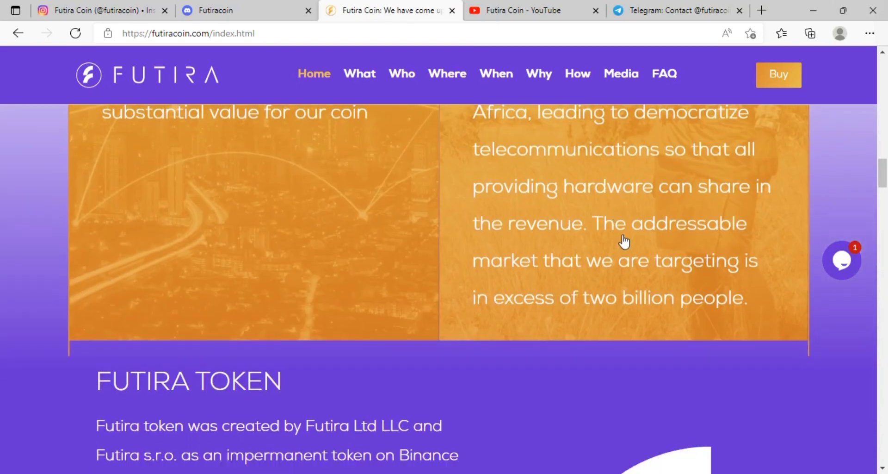
pyautogui.scroll(-3)
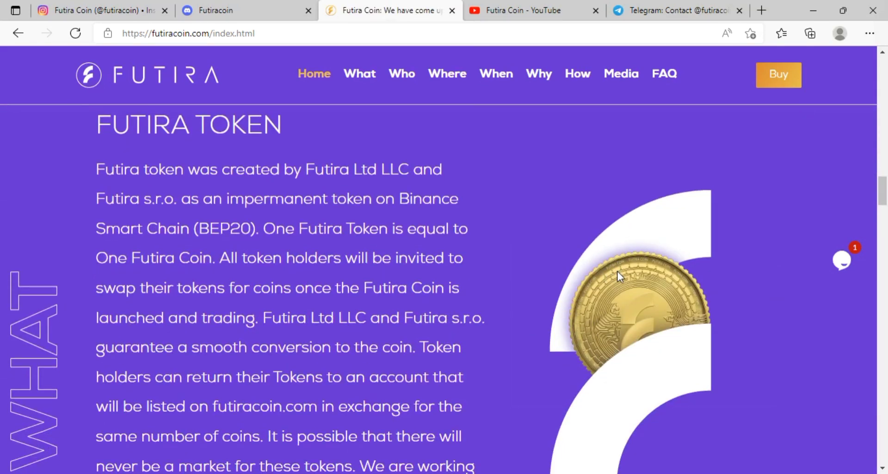
pyautogui.scroll(3)
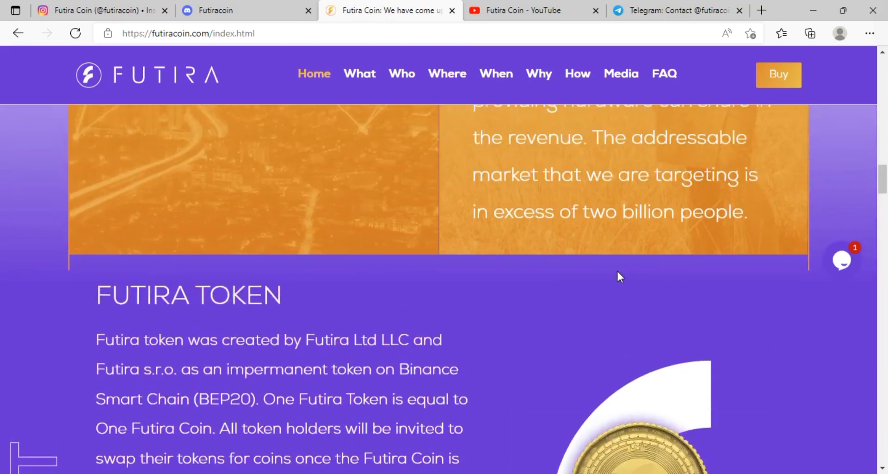
pyautogui.scroll(-3)
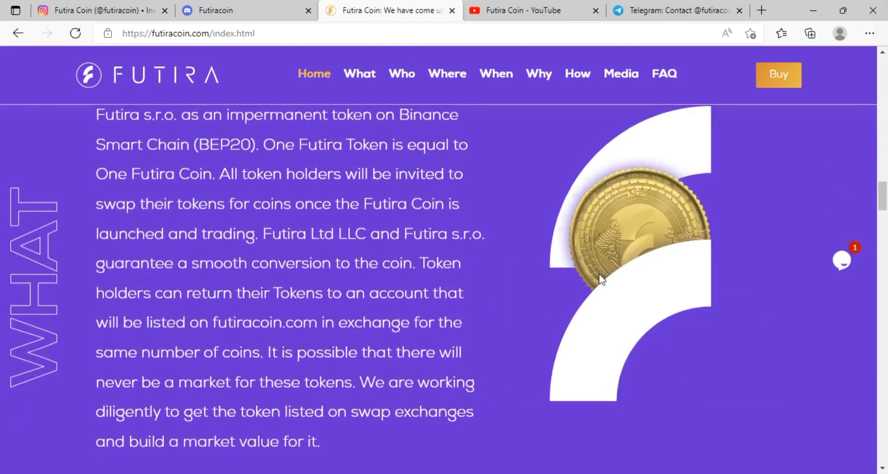
pyautogui.scroll(3)
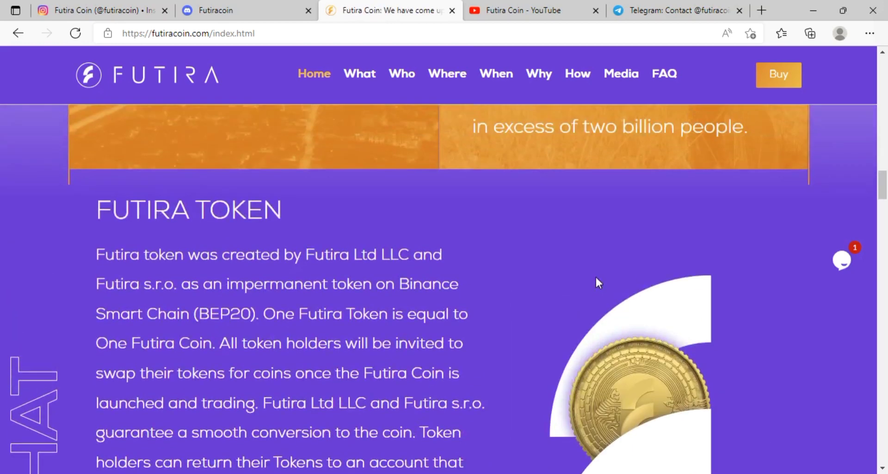
pyautogui.scroll(-3)
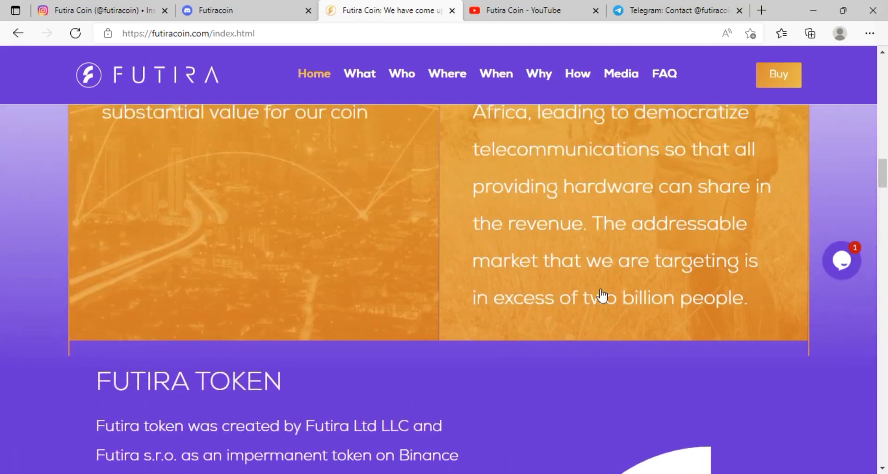
pyautogui.scroll(-3)
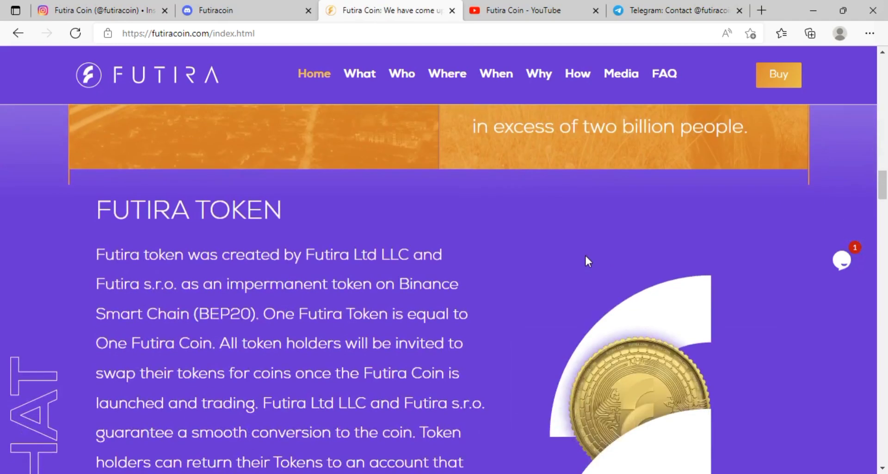
pyautogui.scroll(-3)
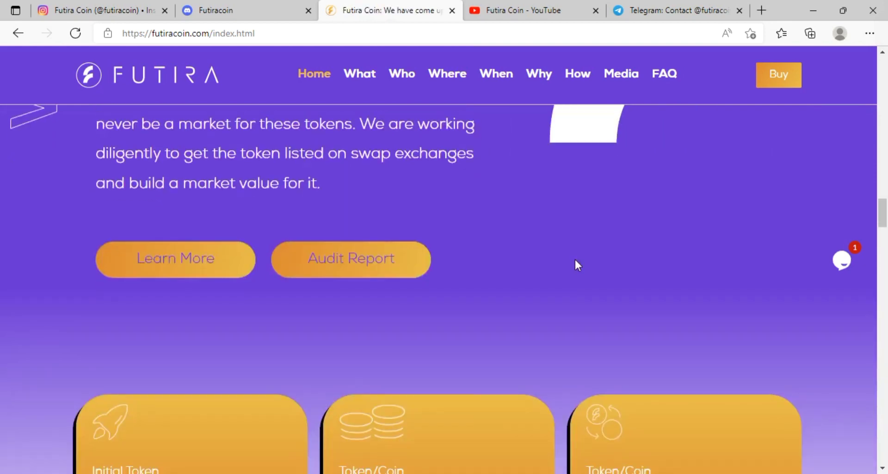
# Expand the Market Place and Supply cards, revealing payment use and the 20-billion total supply.
pyautogui.scroll(-3)
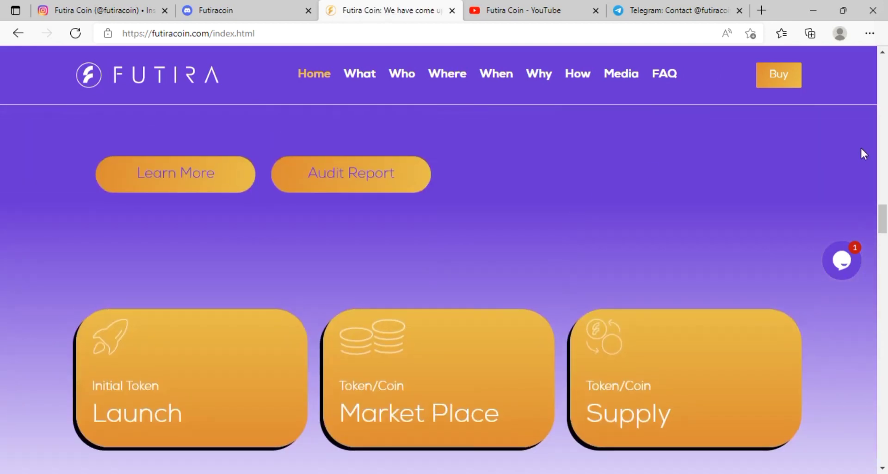
pyautogui.scroll(-3)
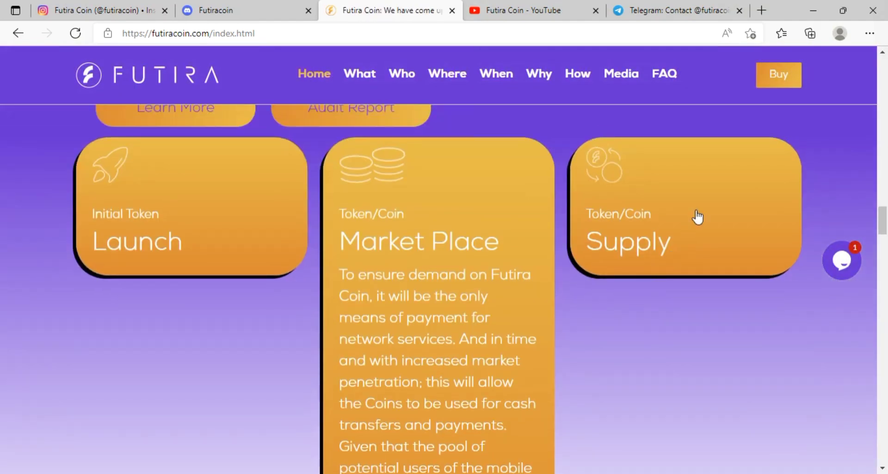
pyautogui.scroll(-3)
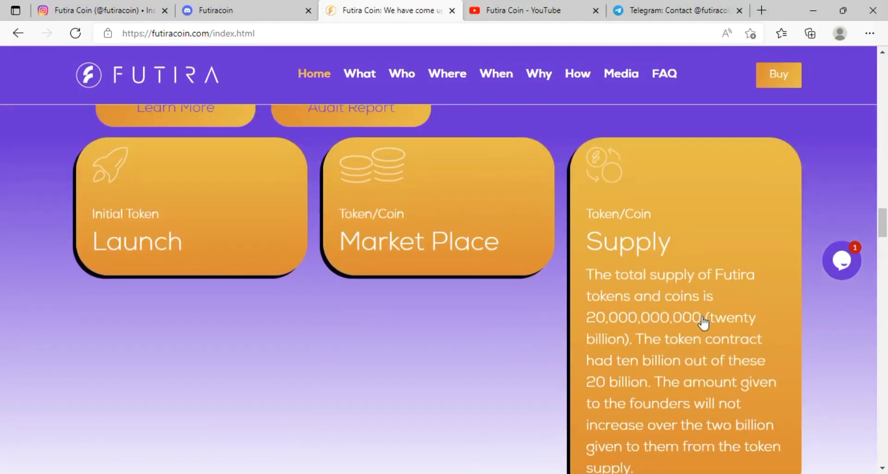
pyautogui.scroll(-3)
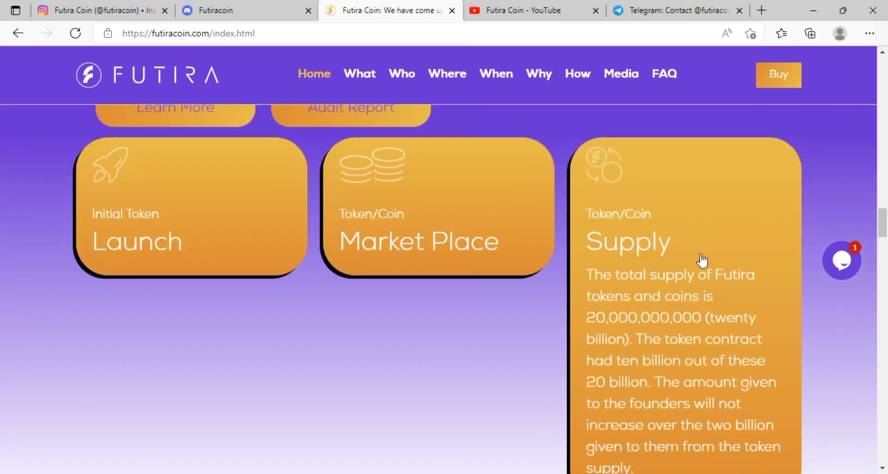
pyautogui.scroll(-3)
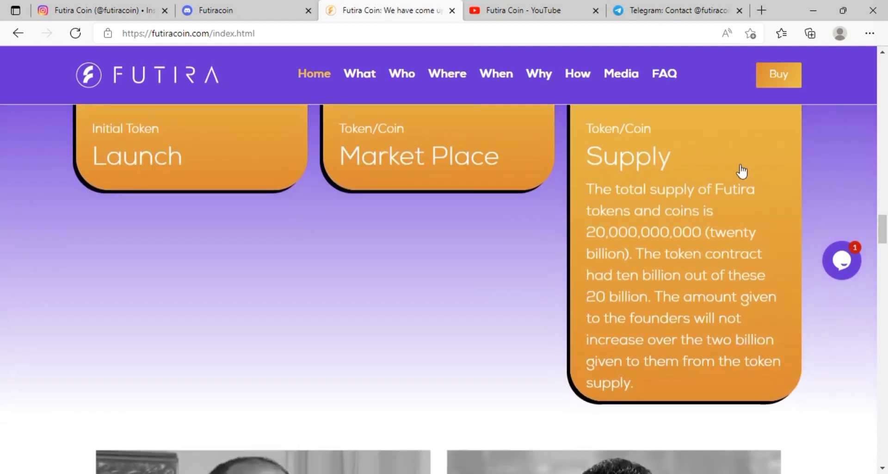
# Scroll through the WHO team photos on the Futira Coin homepage.
pyautogui.scroll(-3)
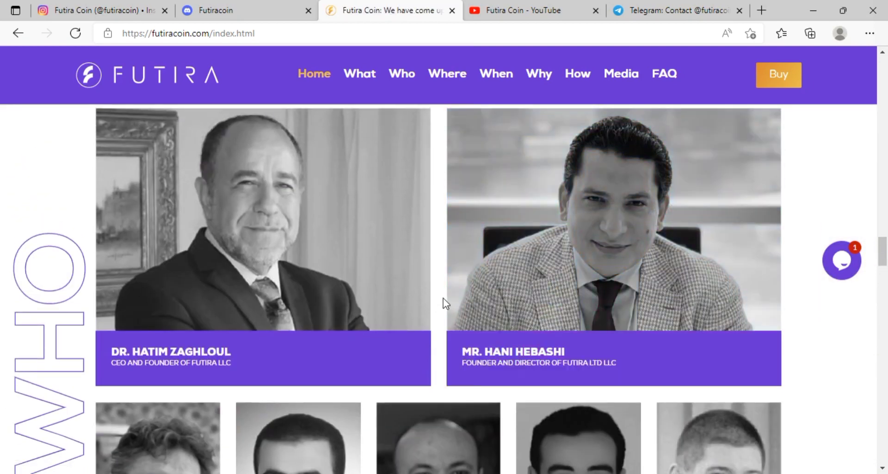
pyautogui.moveTo(434, 352)
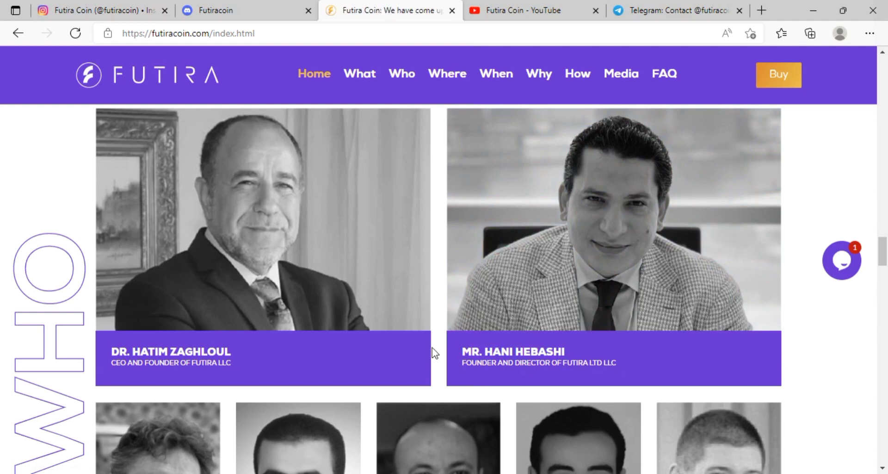
pyautogui.scroll(-3)
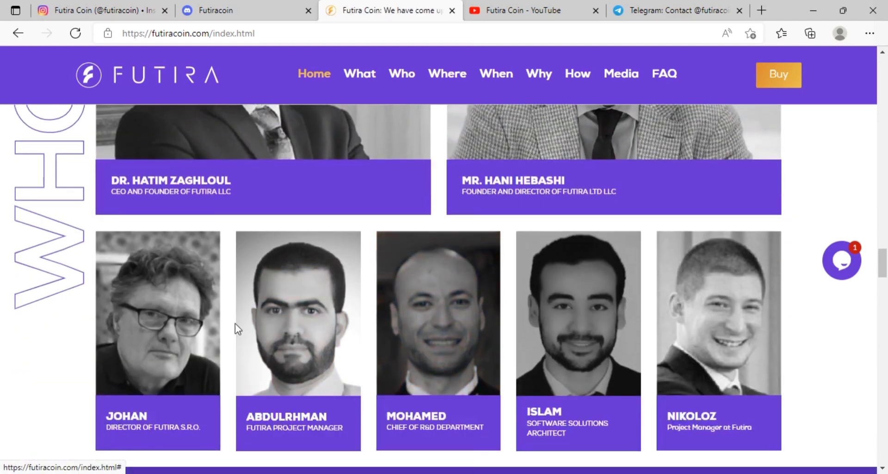
pyautogui.scroll(-3)
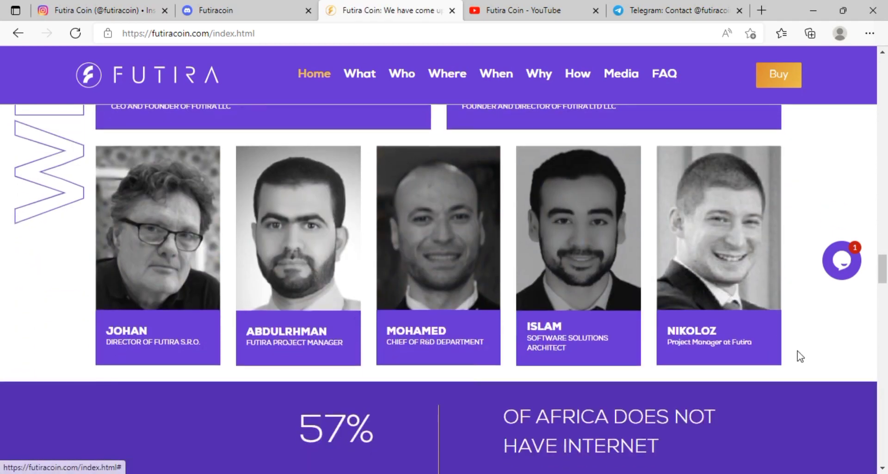
pyautogui.scroll(-3)
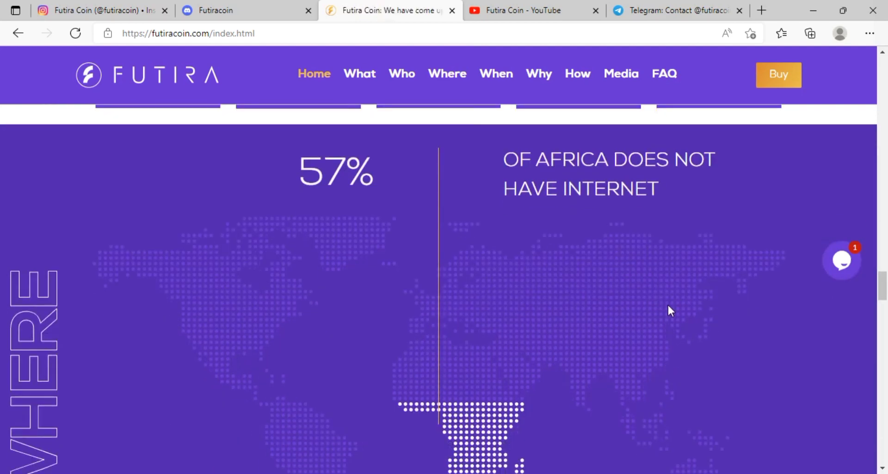
pyautogui.moveTo(610, 275)
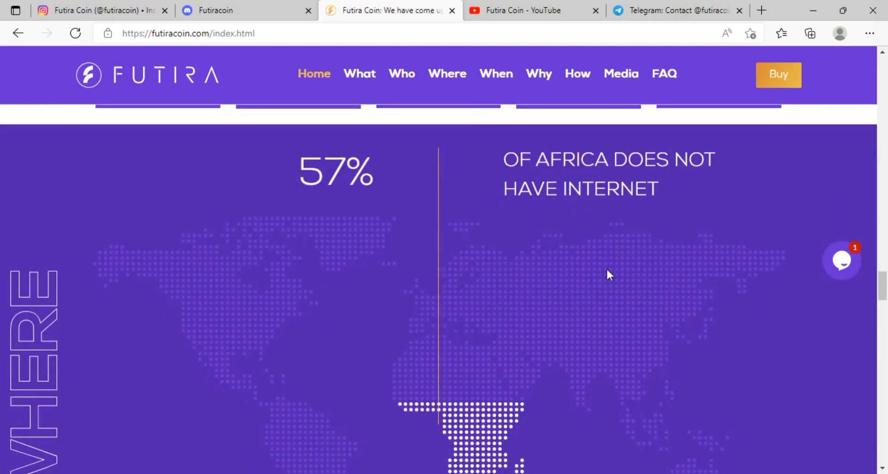
# View the '57% of Africa does not have internet' panel, then the YouTube and Telegram pages.
pyautogui.scroll(-3)
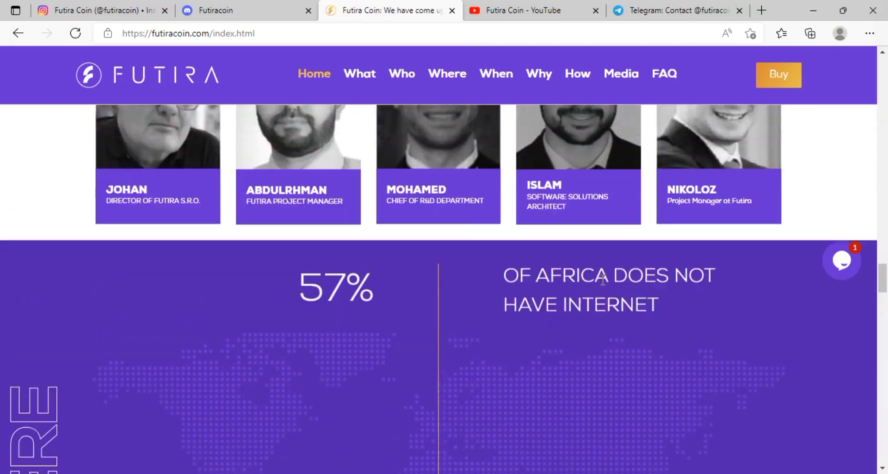
pyautogui.scroll(-3)
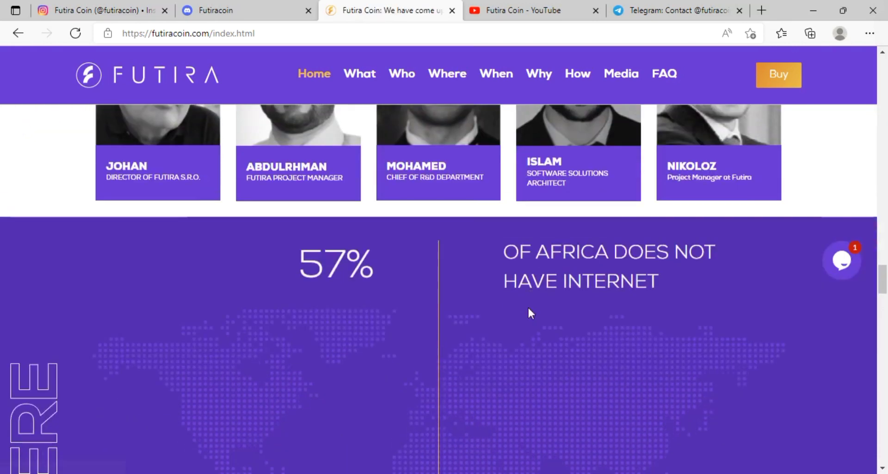
pyautogui.click(533, 10)
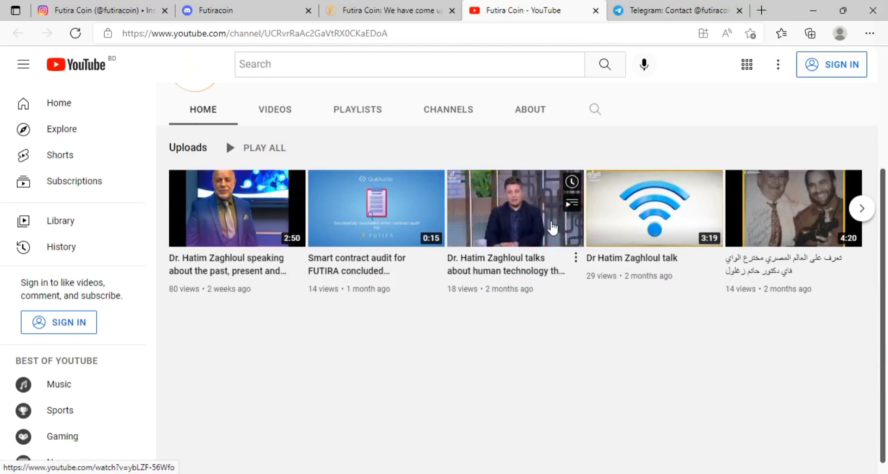
pyautogui.click(677, 10)
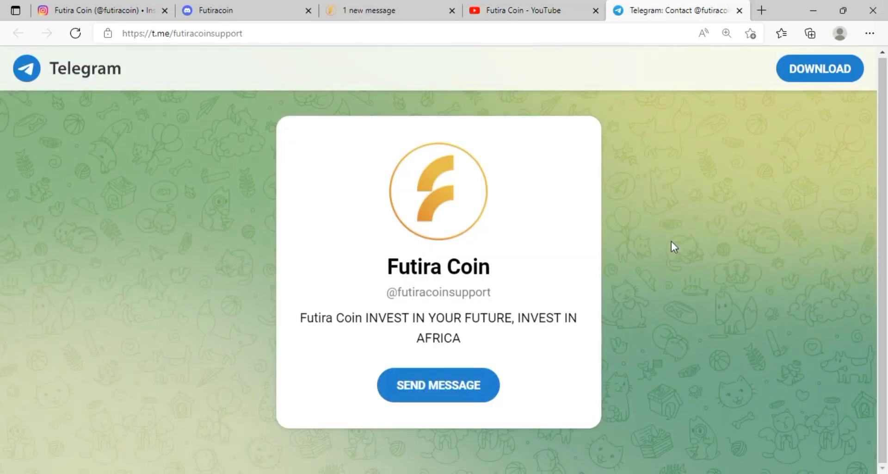